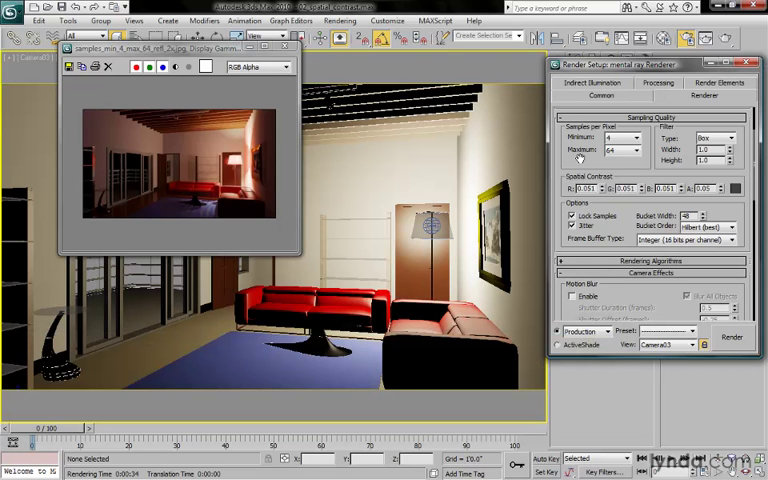
mouse_move(724, 176)
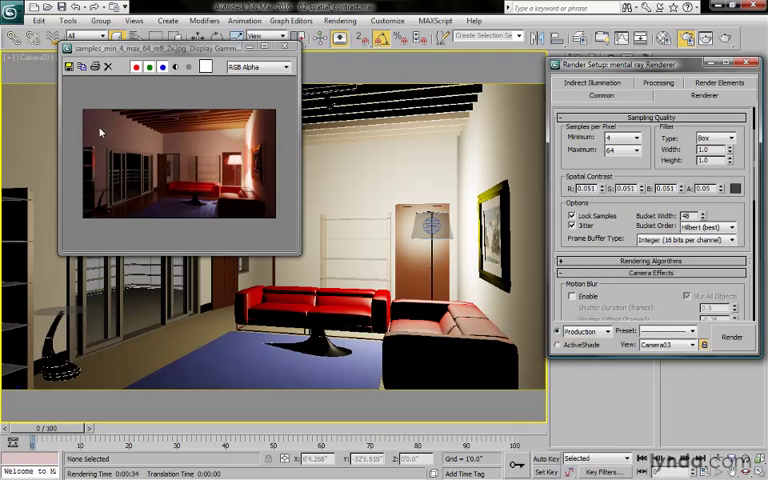
mouse_move(100, 168)
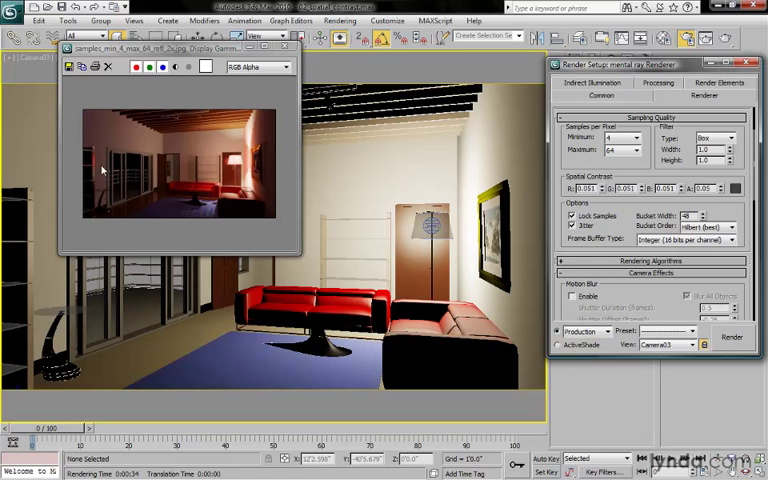
mouse_move(92, 158)
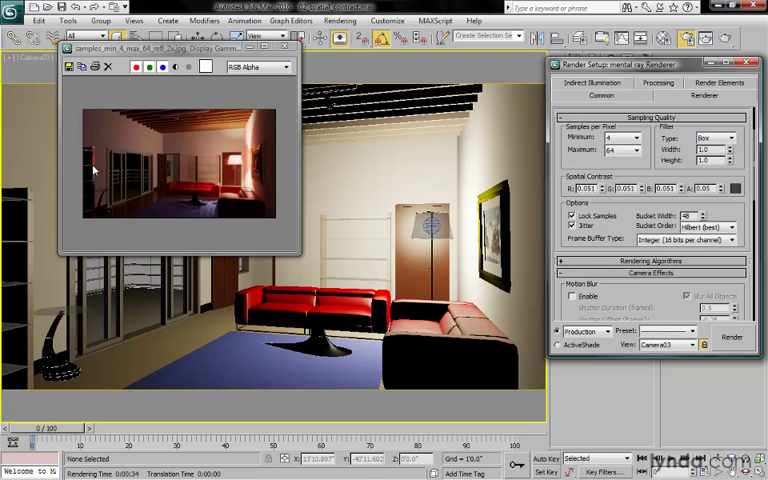
mouse_move(212, 188)
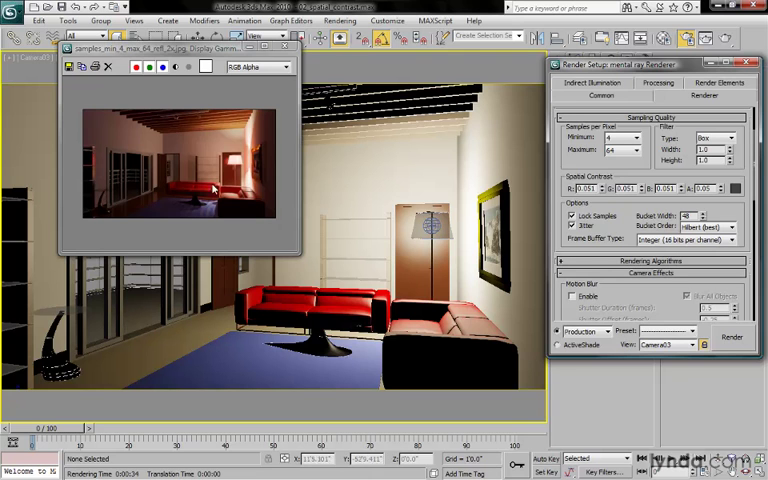
mouse_move(672, 176)
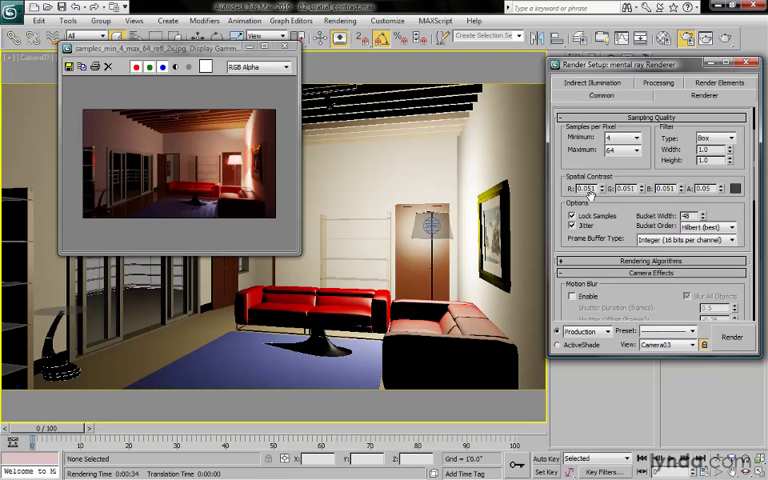
triple_click(590, 188)
type("0.01")
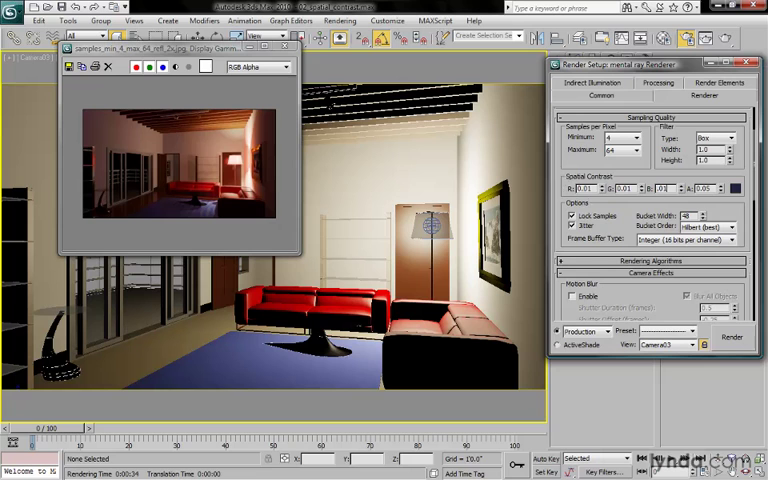
triple_click(712, 188)
type("0.01")
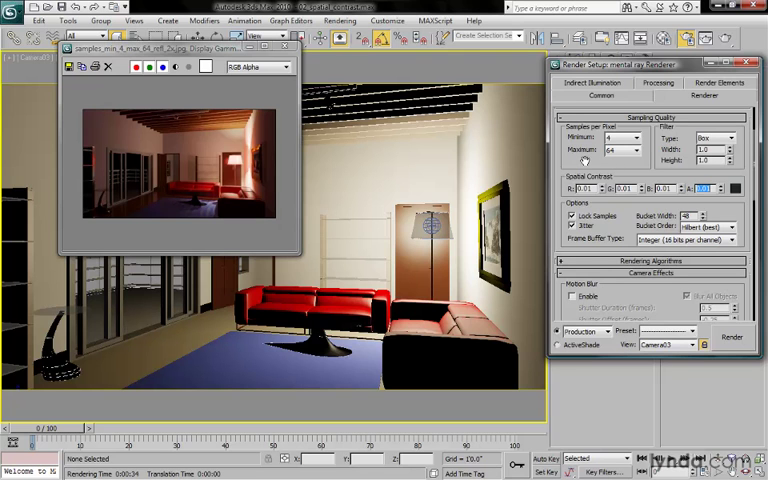
triple_click(584, 188)
type("0")
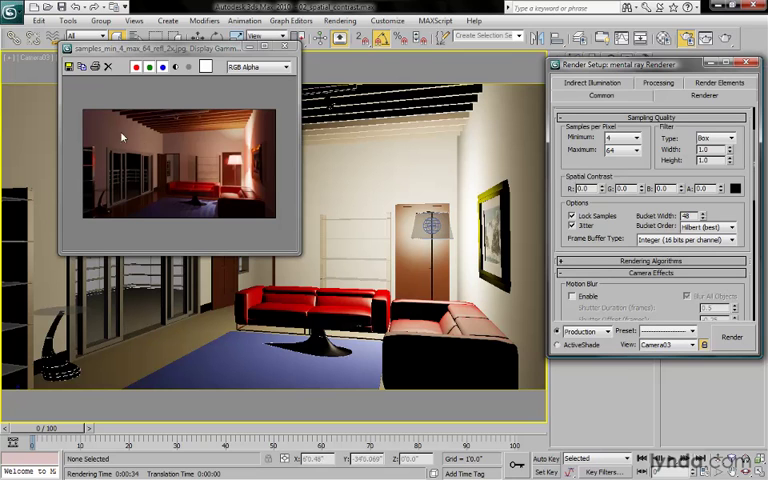
mouse_move(150, 144)
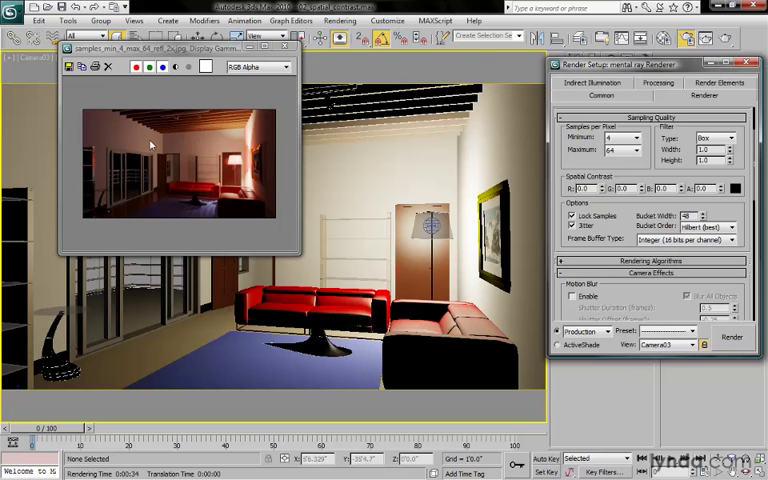